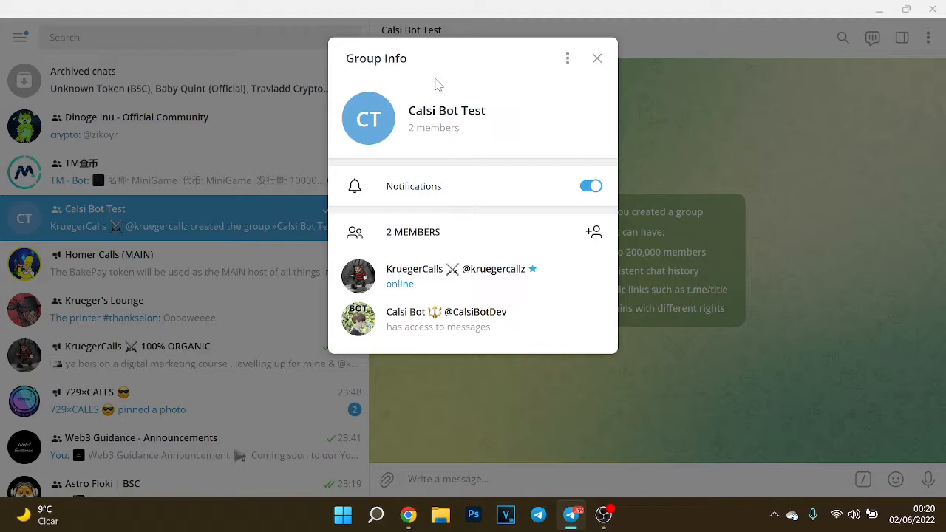
mouse_move(674, 180)
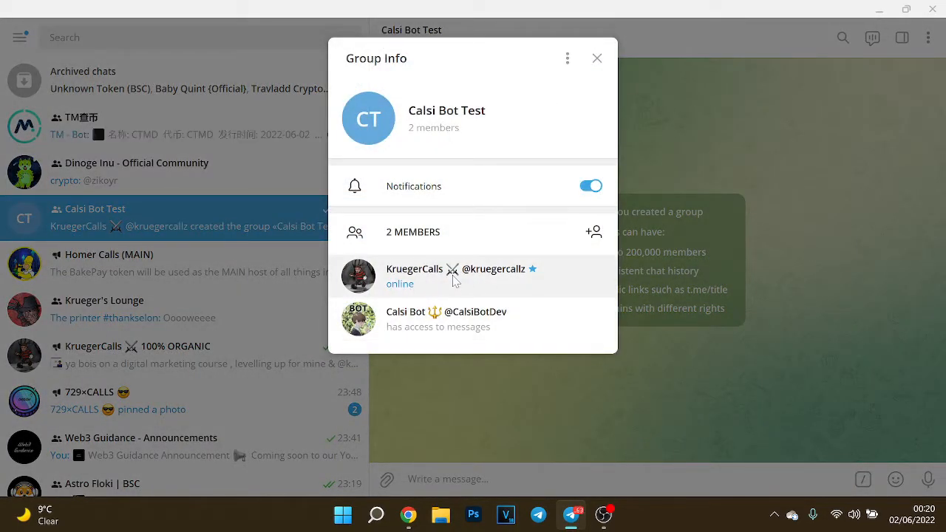
click(447, 319)
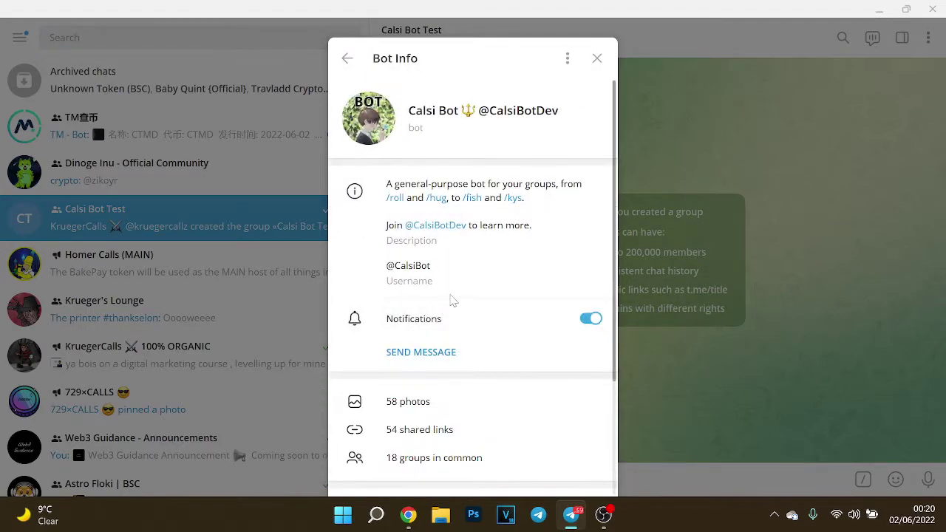
double_click(408, 266)
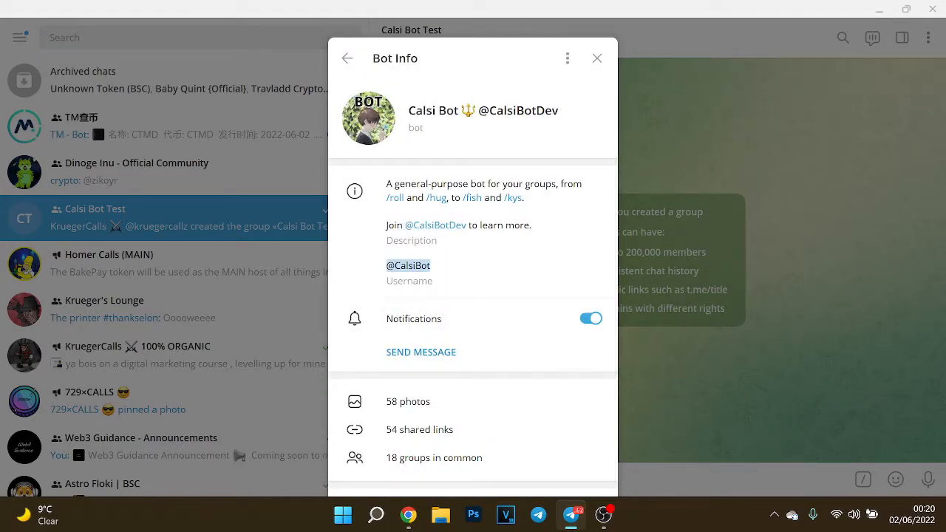
click(407, 266)
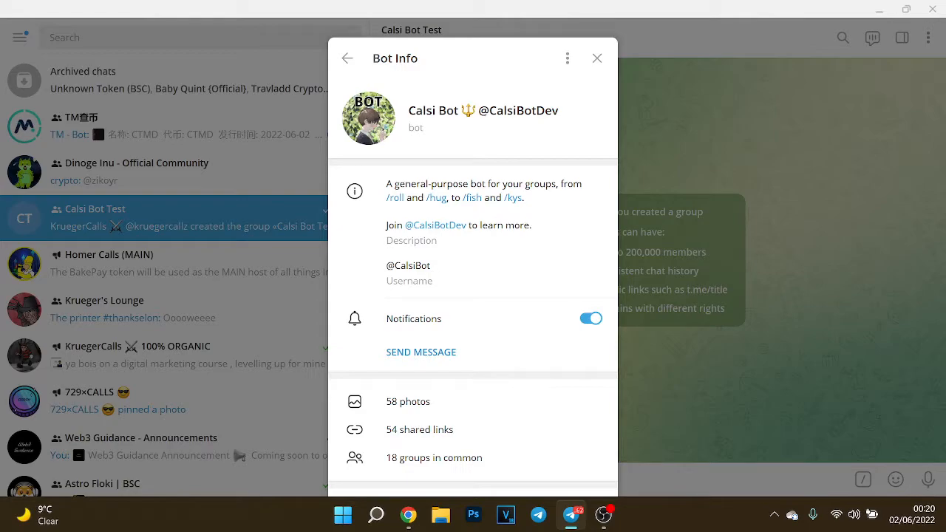
click(597, 59)
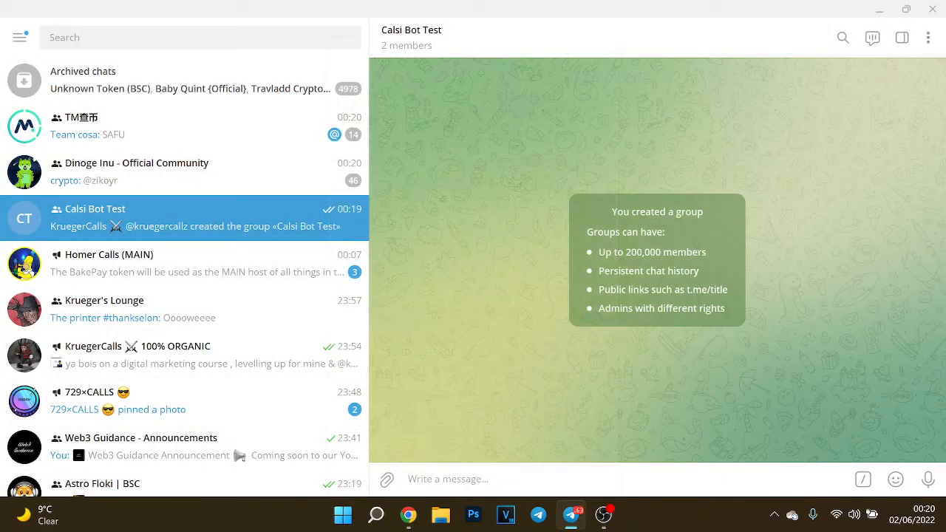
Promote Calsi Bot to administrator of the Calsi Bot Test group with default rights
click(410, 37)
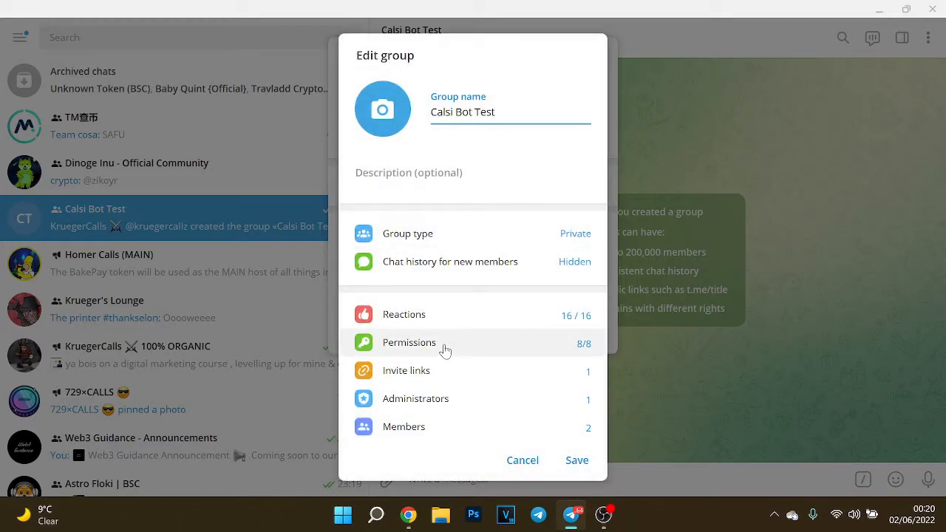
click(416, 399)
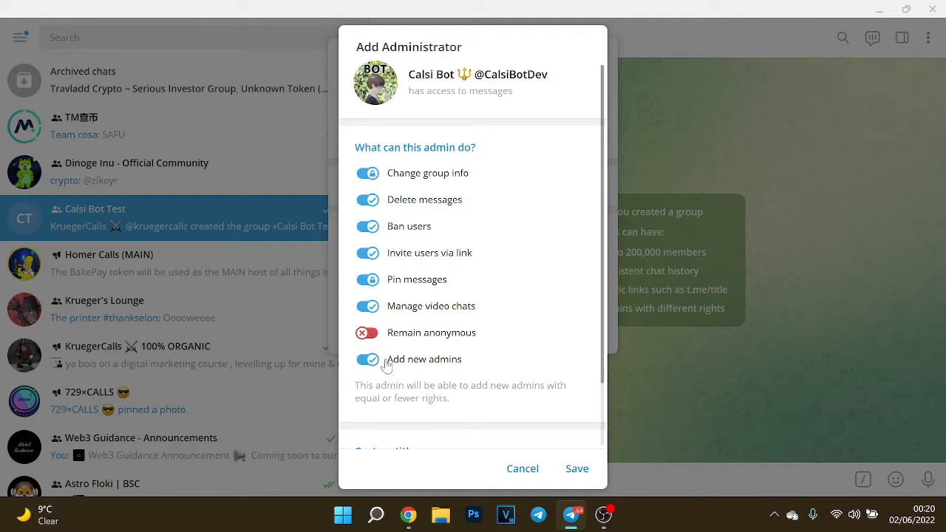
click(577, 467)
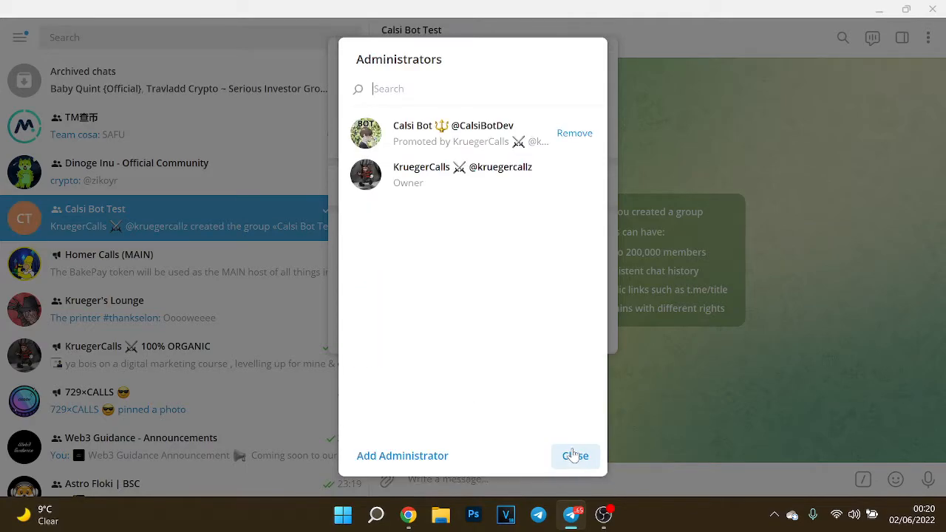
click(575, 455)
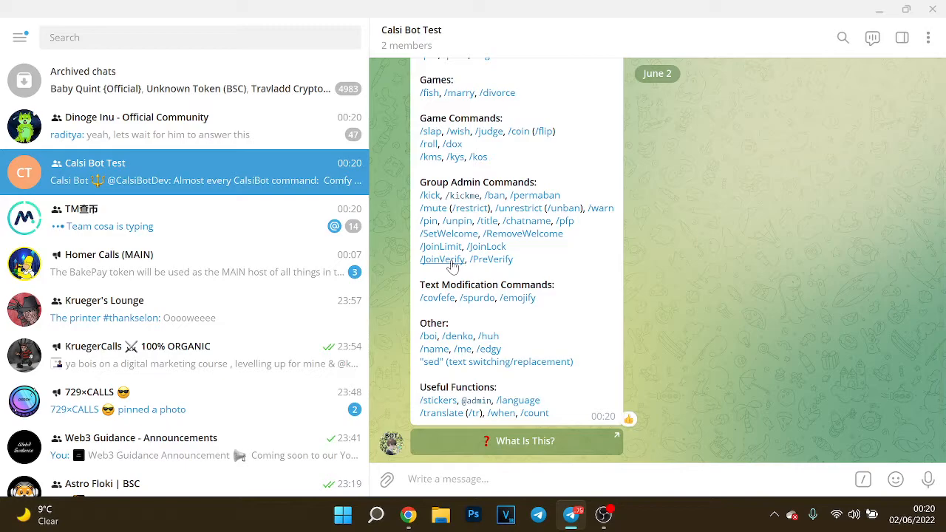
Enable the bot's /JoinVerify protection in the Calsi Bot Test group
click(442, 258)
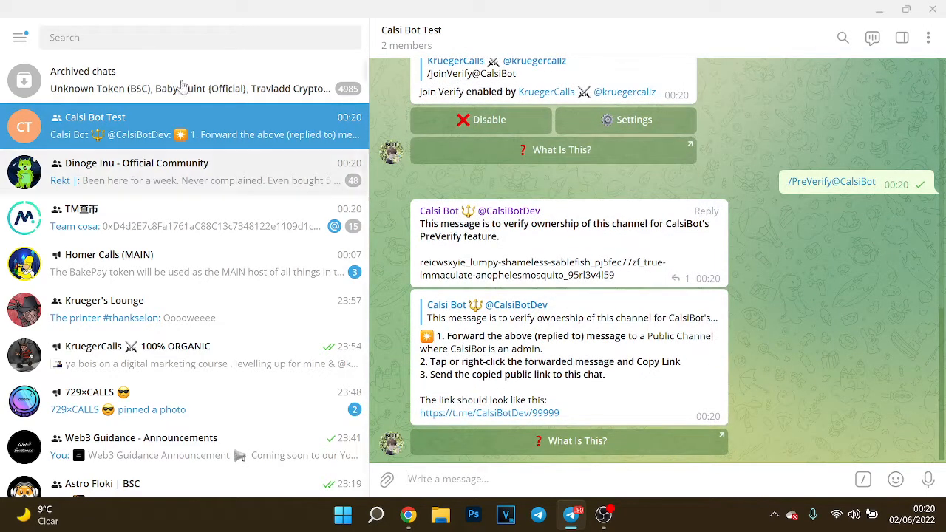
Create a new channel named 'Calsi Bot Test Portal' from the account menu
click(16, 37)
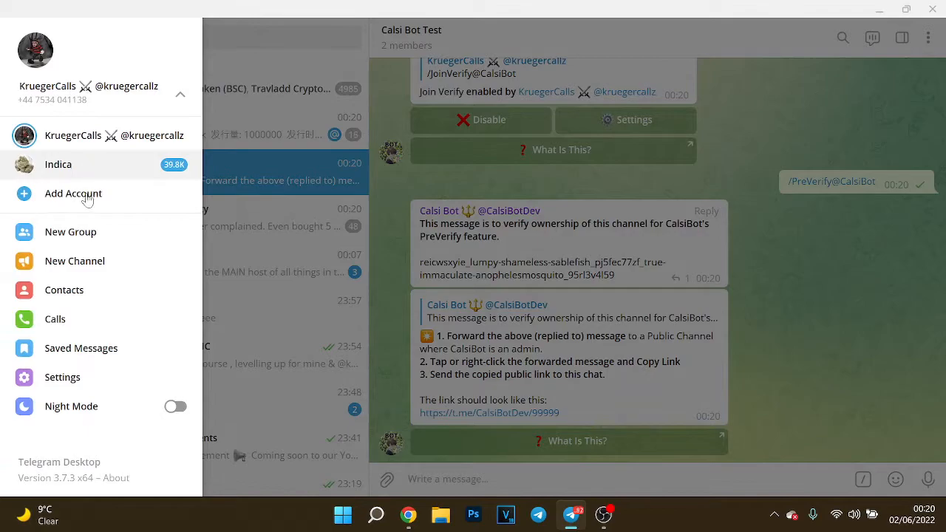
mouse_move(92, 279)
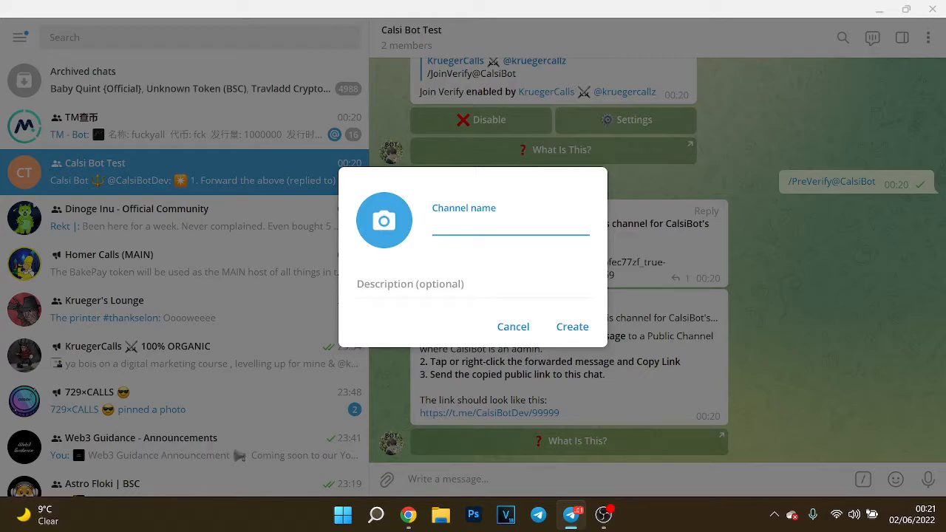
text(Calsi Bot Test P)
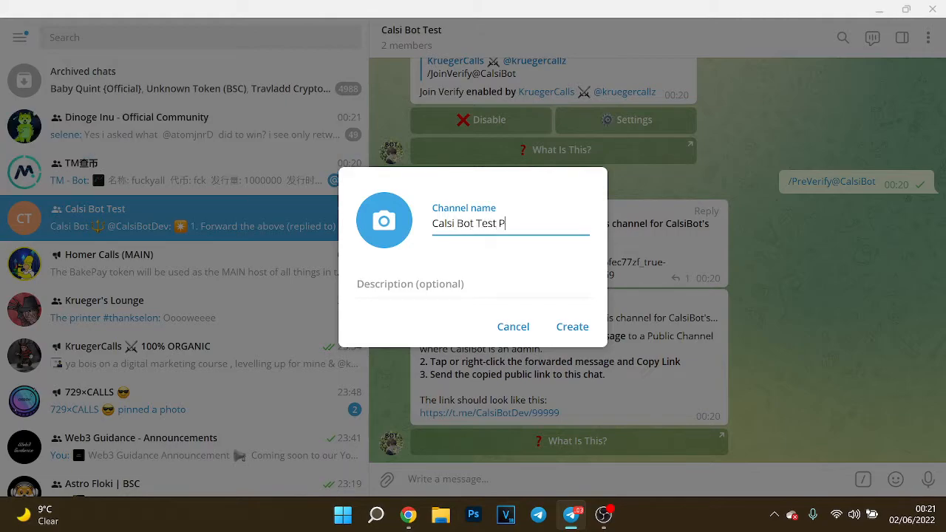
text(ortal)
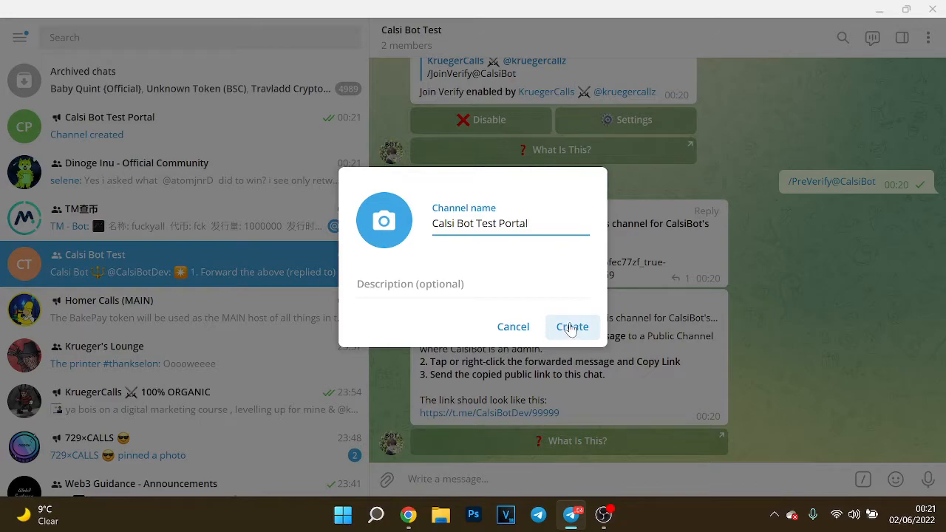
click(572, 327)
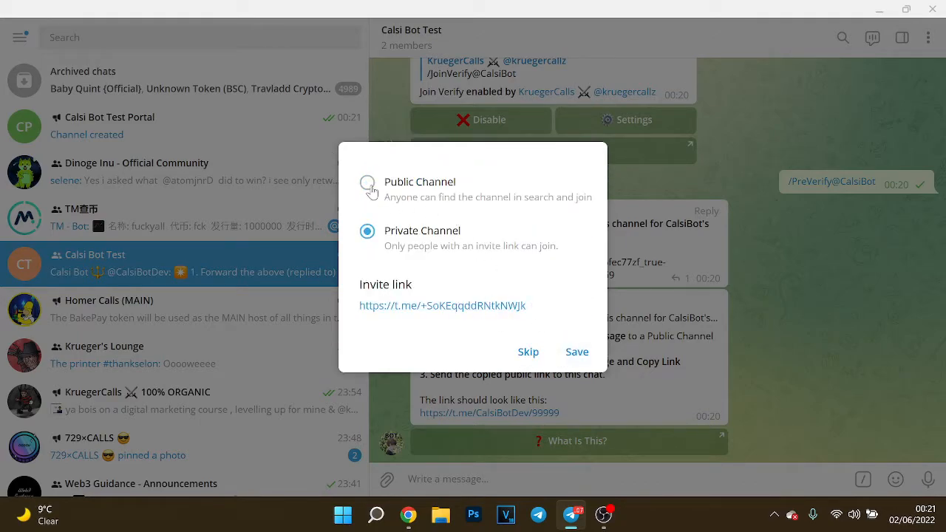
Make the channel public, revoke the Krueger 0.5 link, and enter the link 'calsitestgroupp'
click(366, 184)
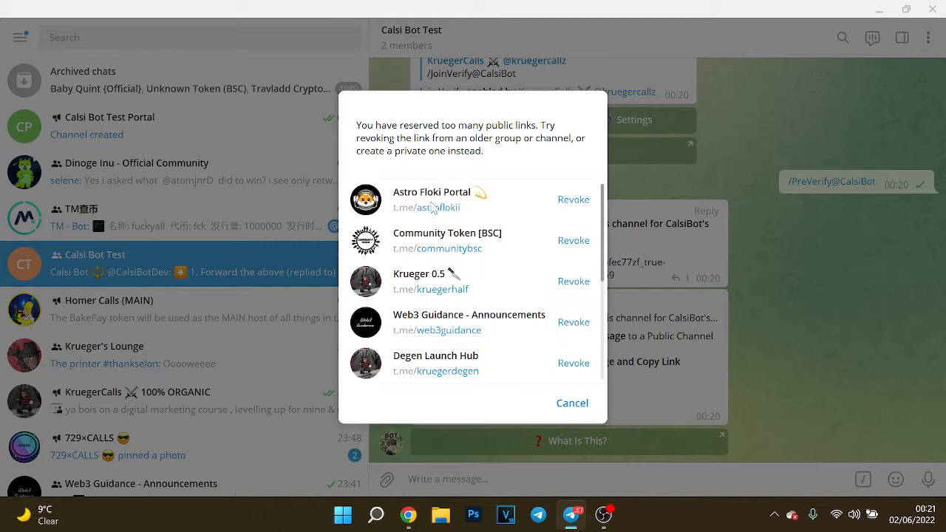
mouse_move(573, 281)
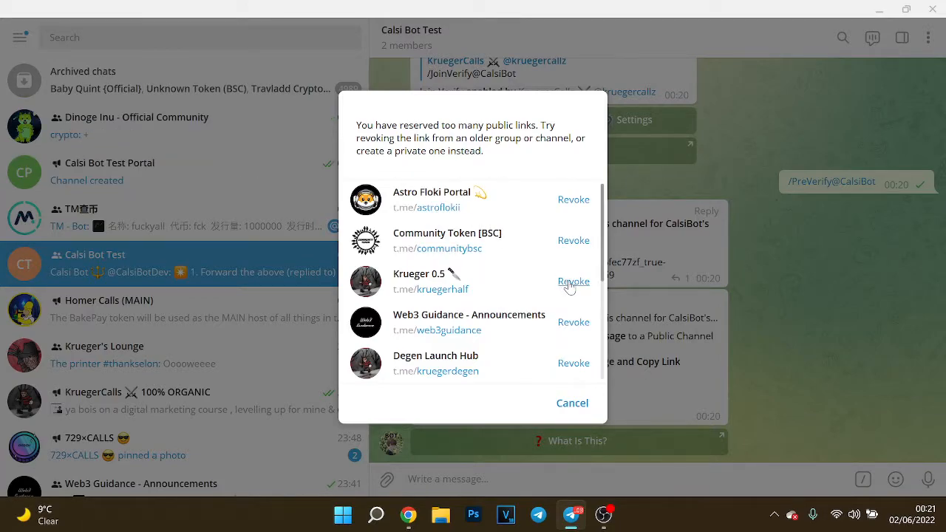
click(573, 280)
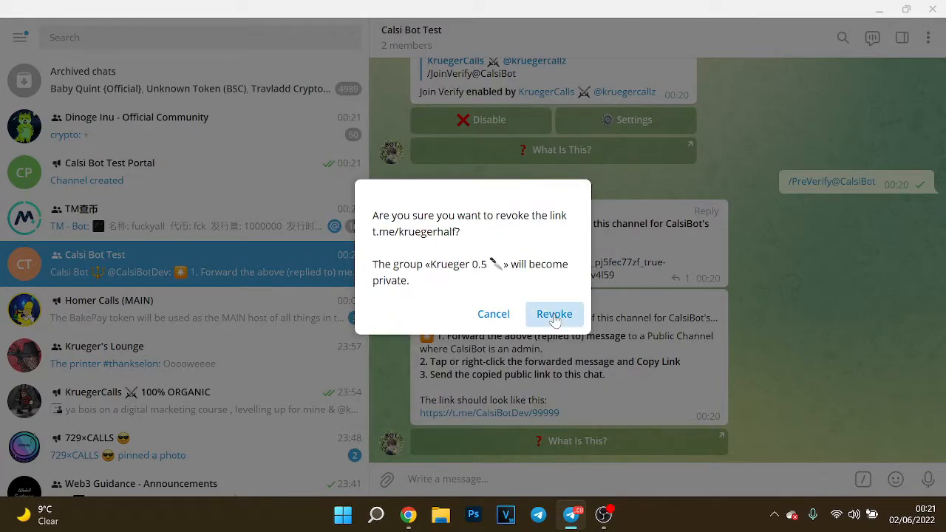
click(553, 313)
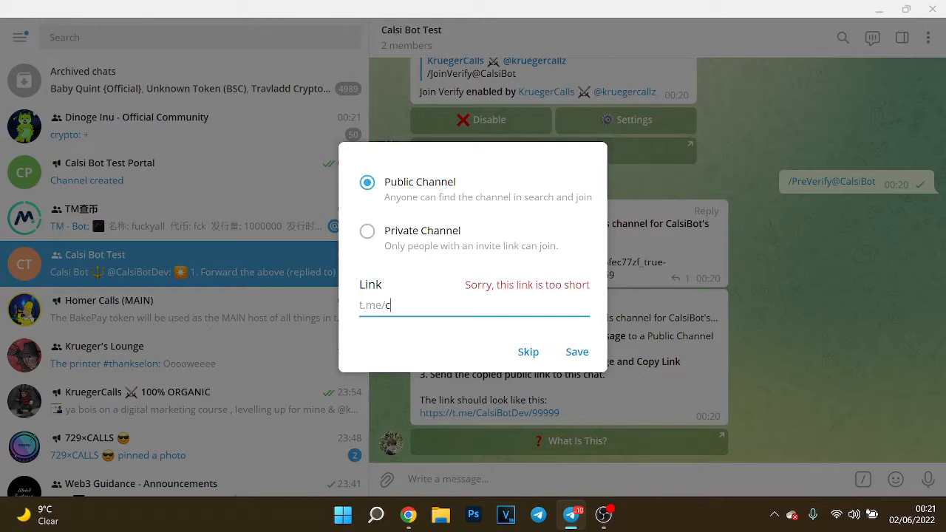
text(alsitestg)
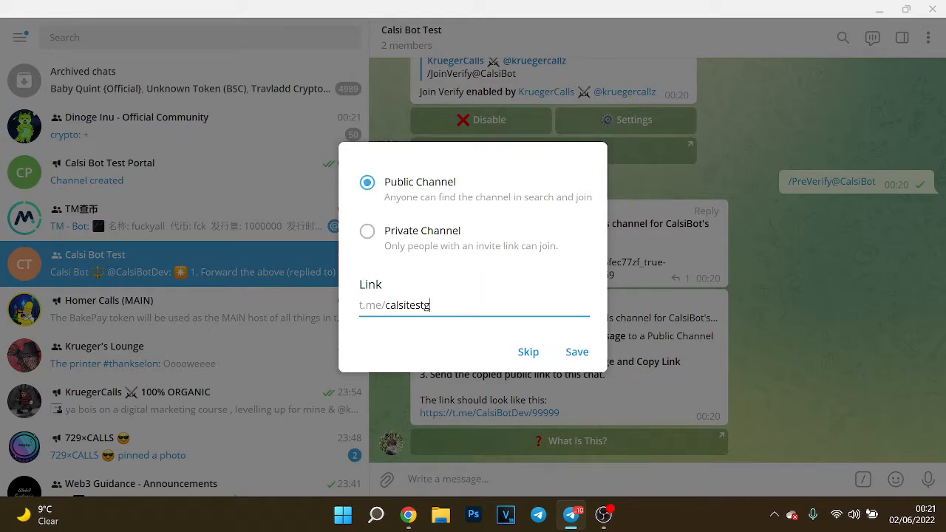
text(roup)
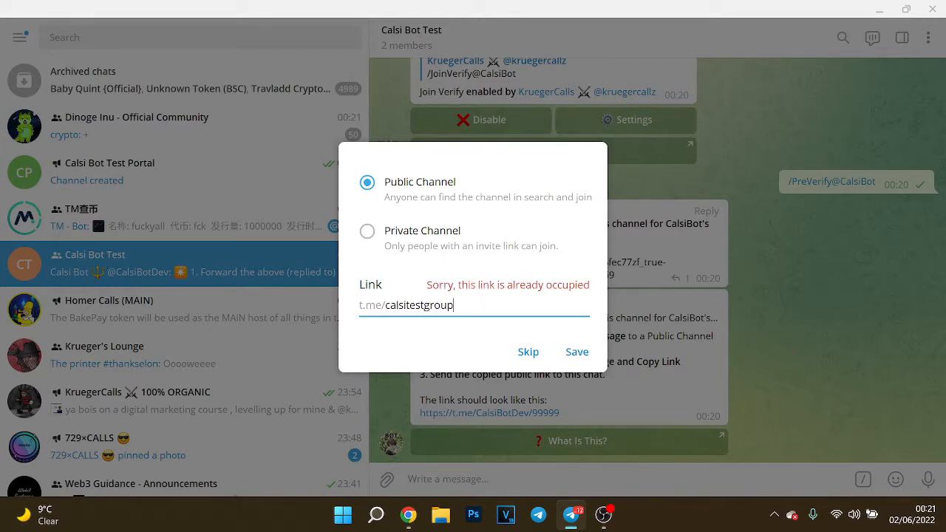
text(p)
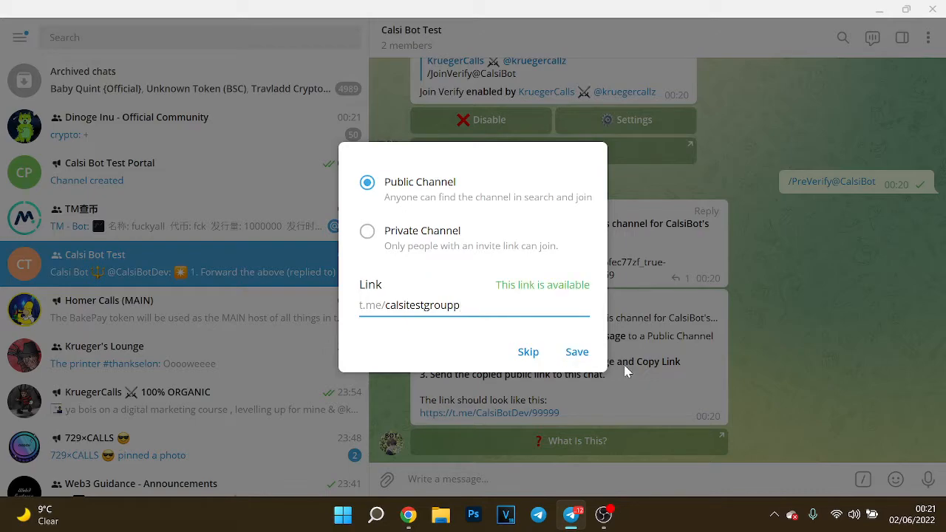
Save the t.me/calsitestgroupp link and add Calsi Bot to the channel as administrator
click(576, 352)
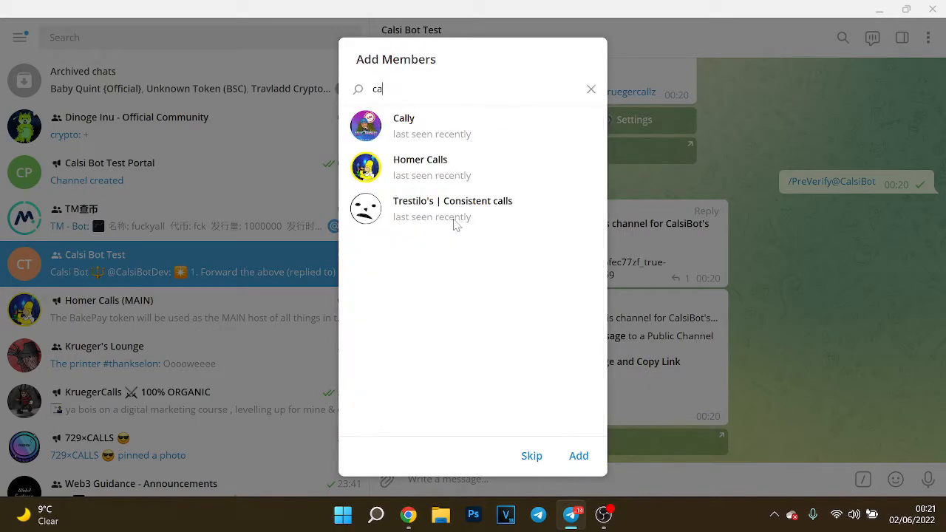
text(lsi)
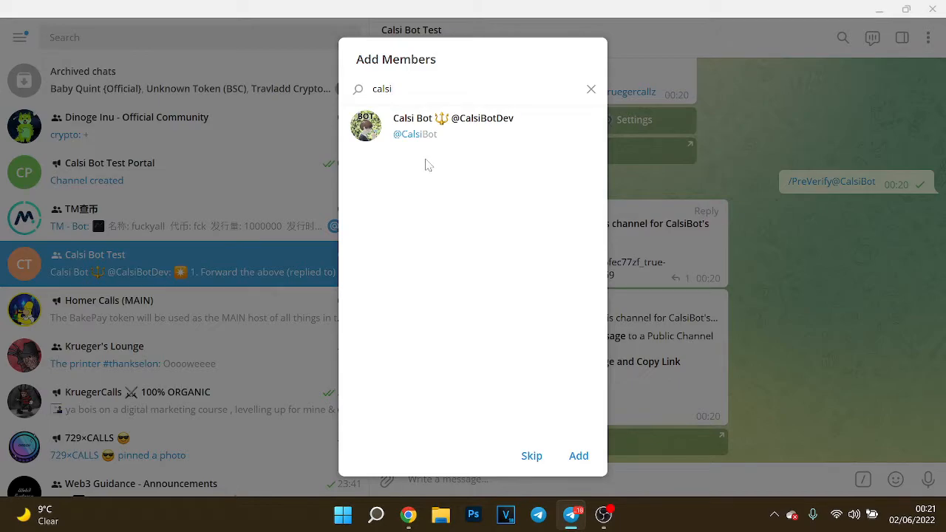
click(452, 125)
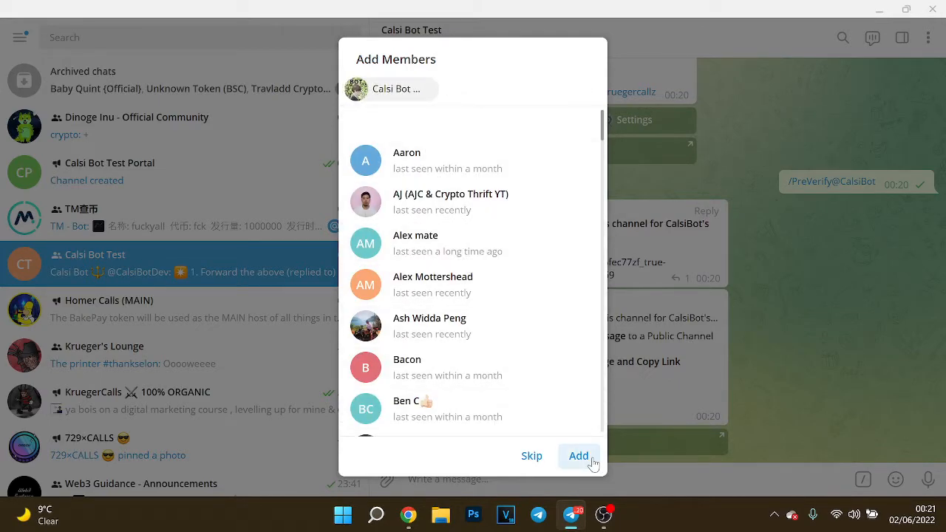
click(580, 455)
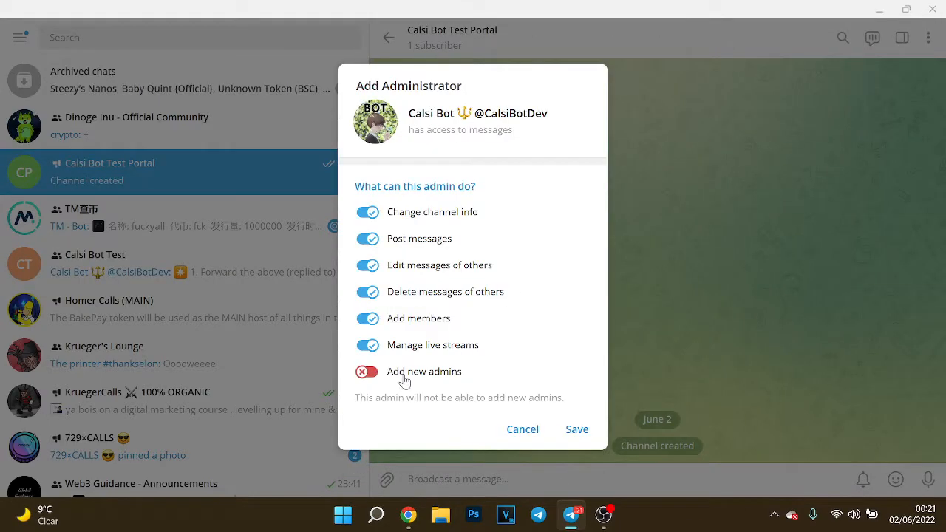
click(576, 428)
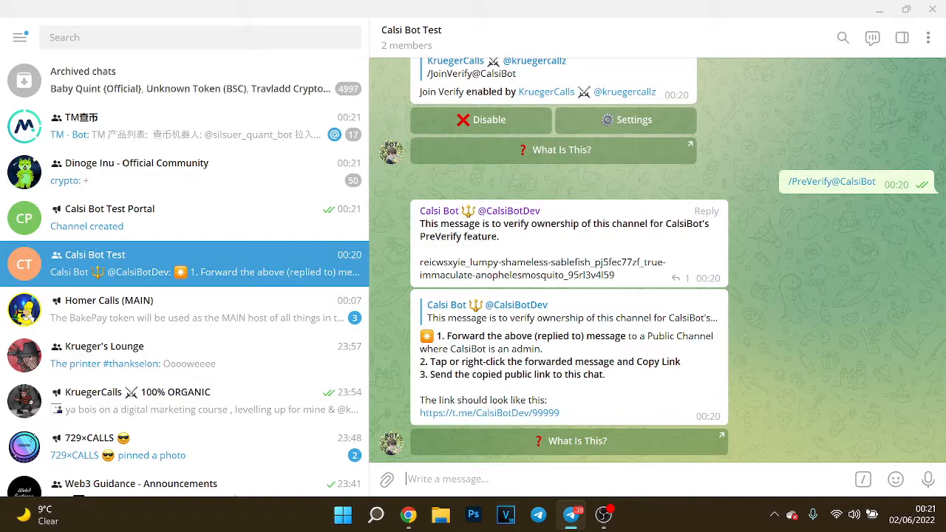
Forward the bot's verification message to the Calsi Bot Test Portal channel
right_click(517, 266)
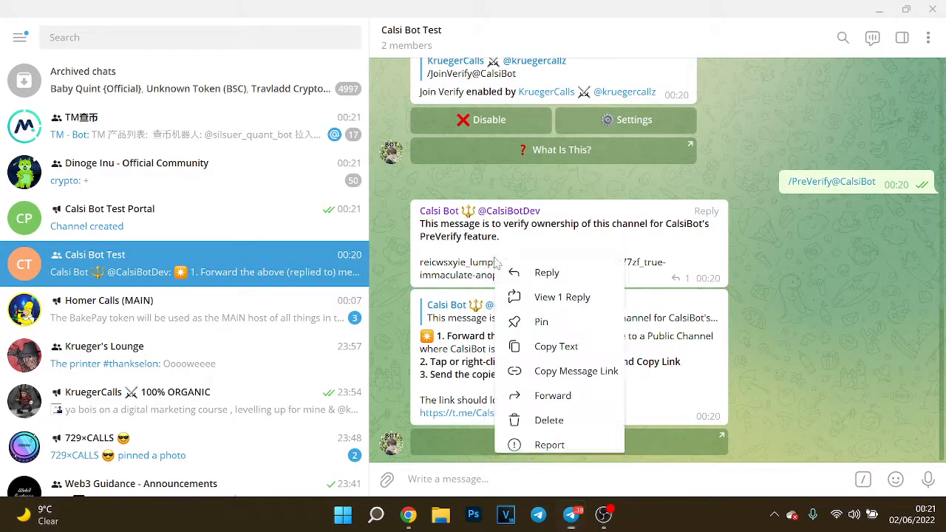
click(553, 396)
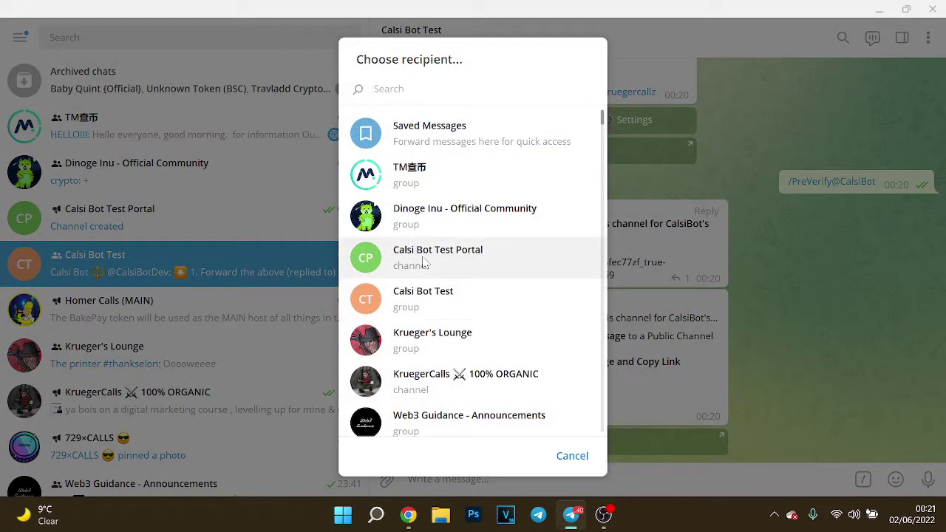
click(437, 257)
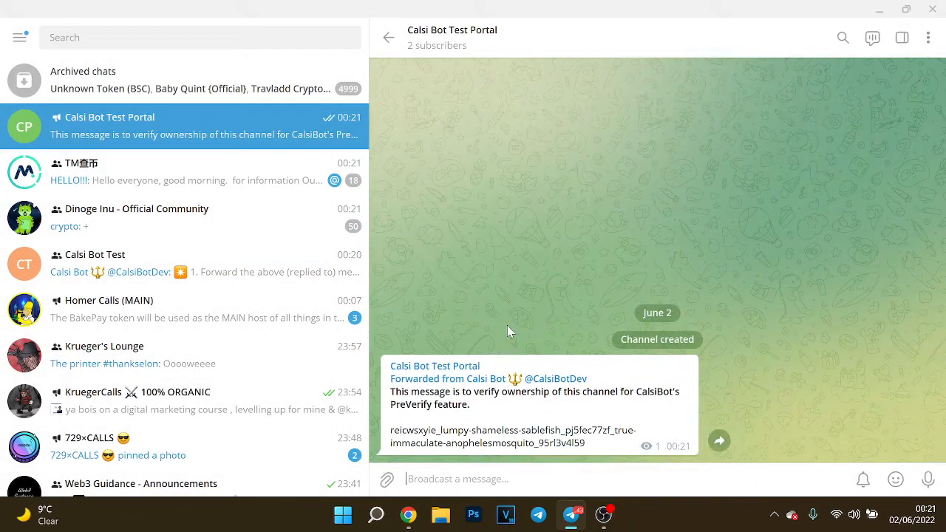
Copy the forwarded post's link and send it to the Calsi Bot Test group
right_click(532, 392)
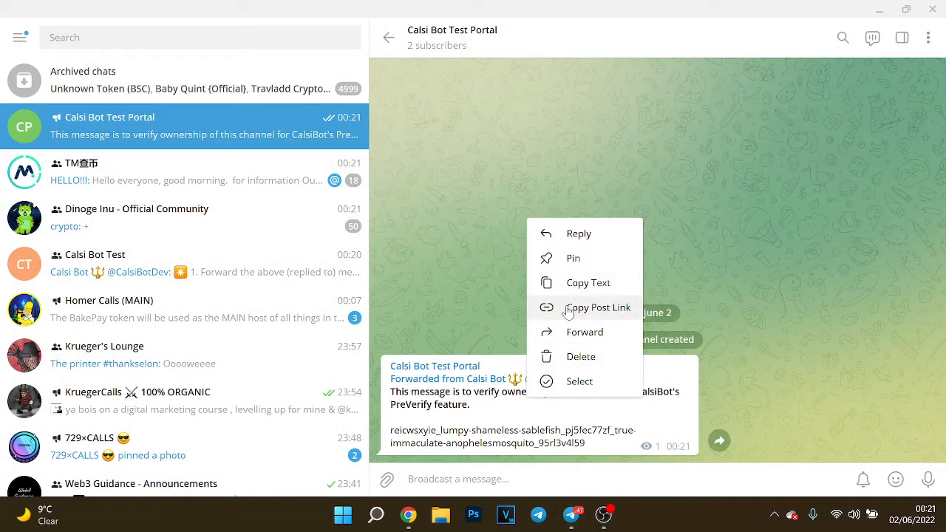
click(597, 307)
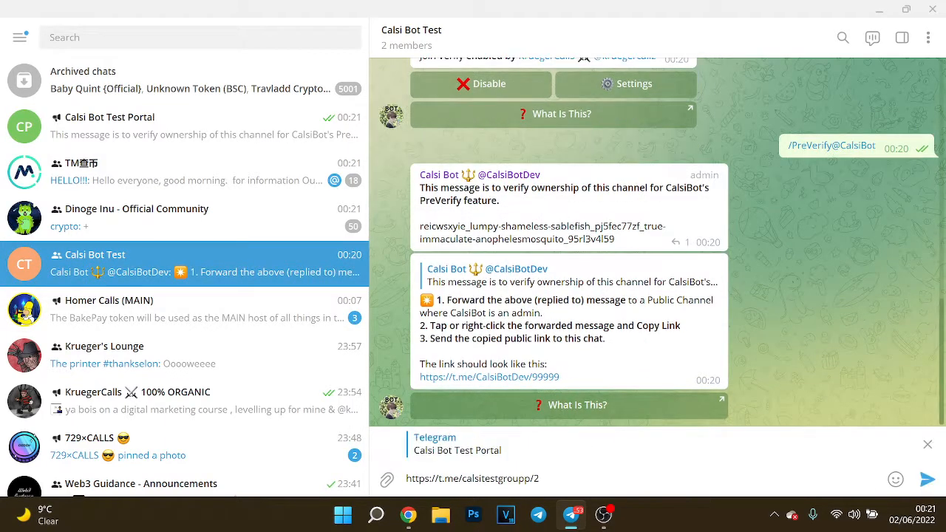
click(928, 479)
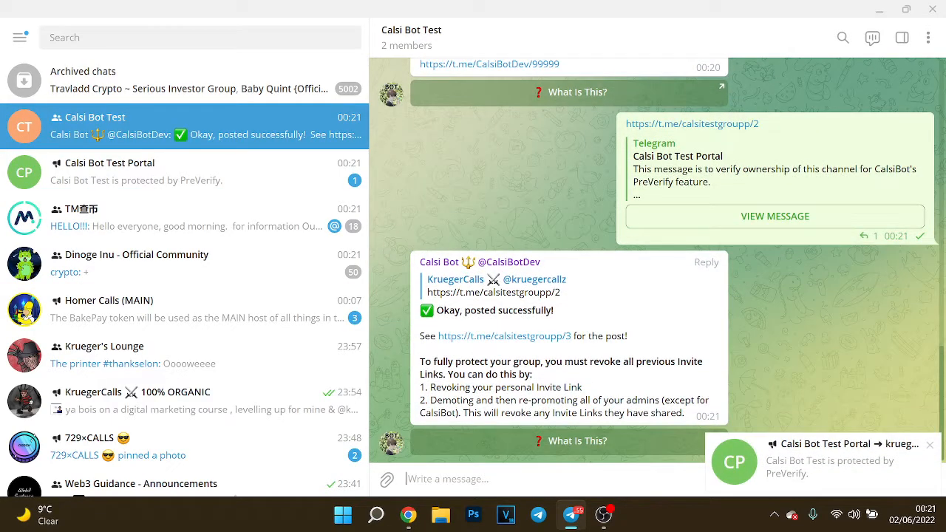